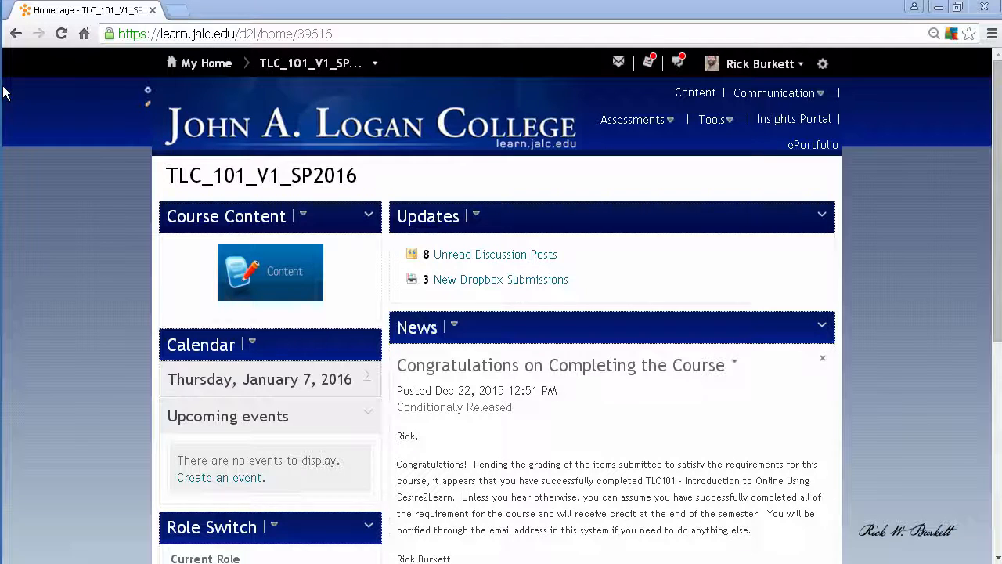
mouse_move(61, 117)
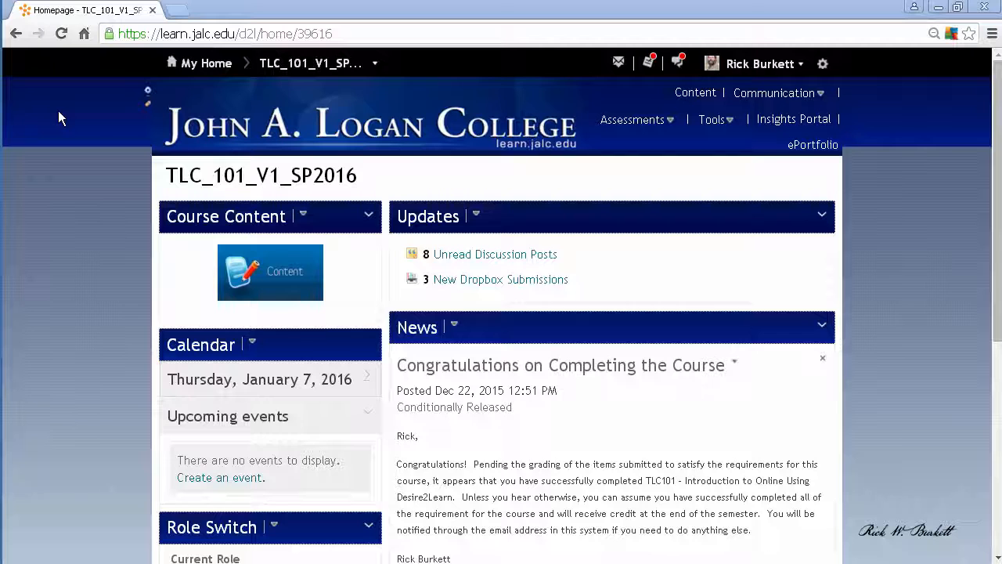
mouse_move(603, 162)
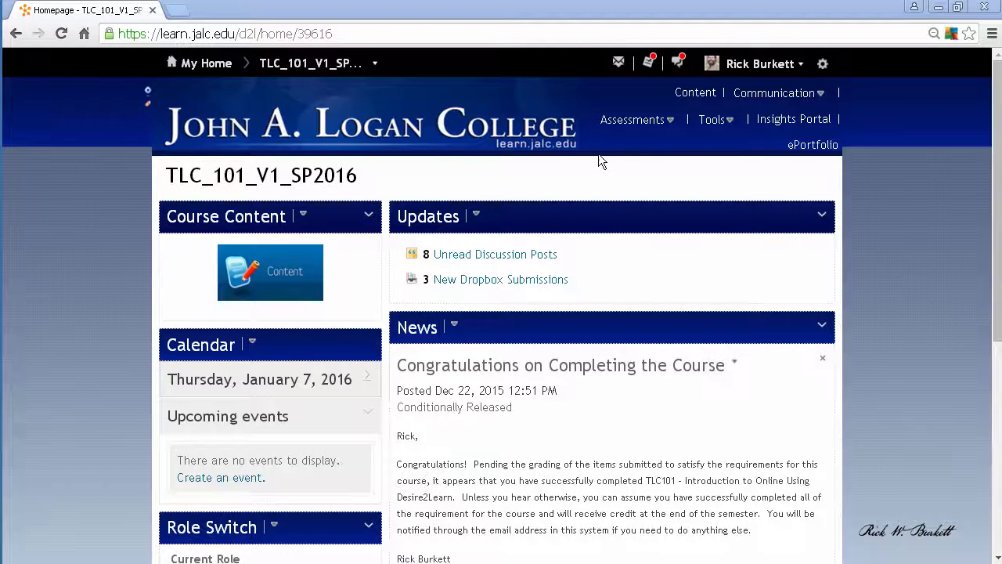
Step: Go to Quizzes from the Assessments menu of the TLC_101_V1_SP2016 course
click(632, 119)
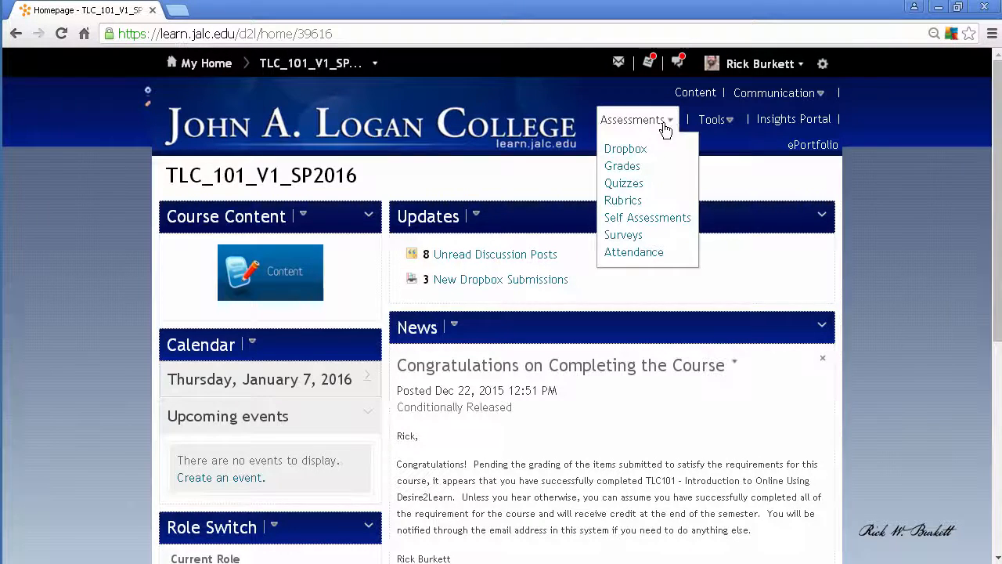
click(623, 181)
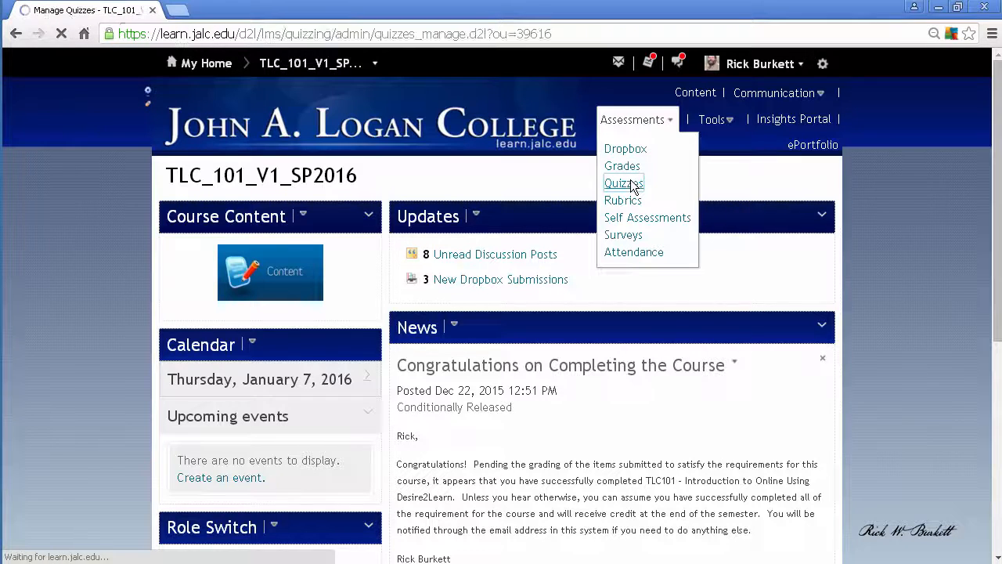
click(623, 182)
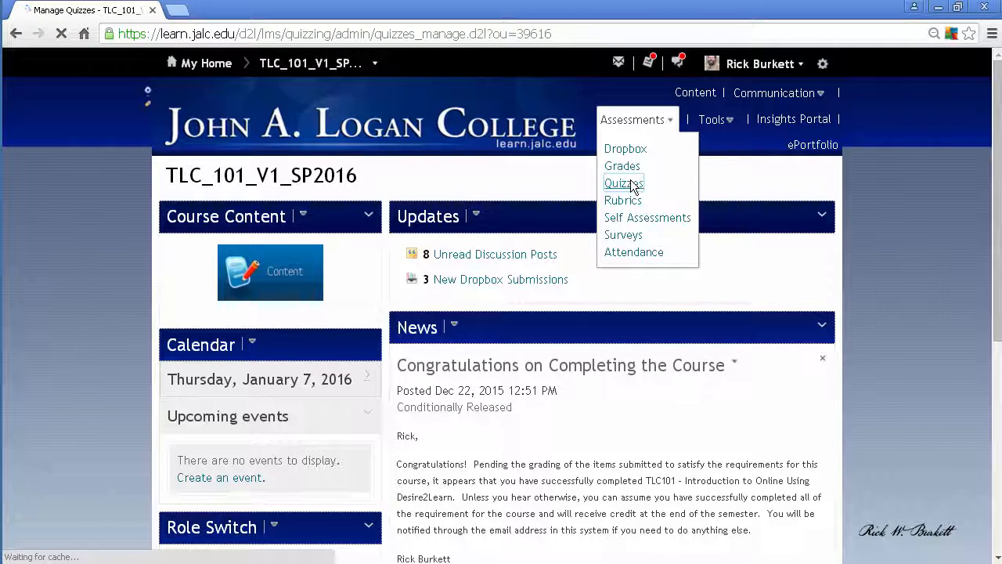
click(623, 181)
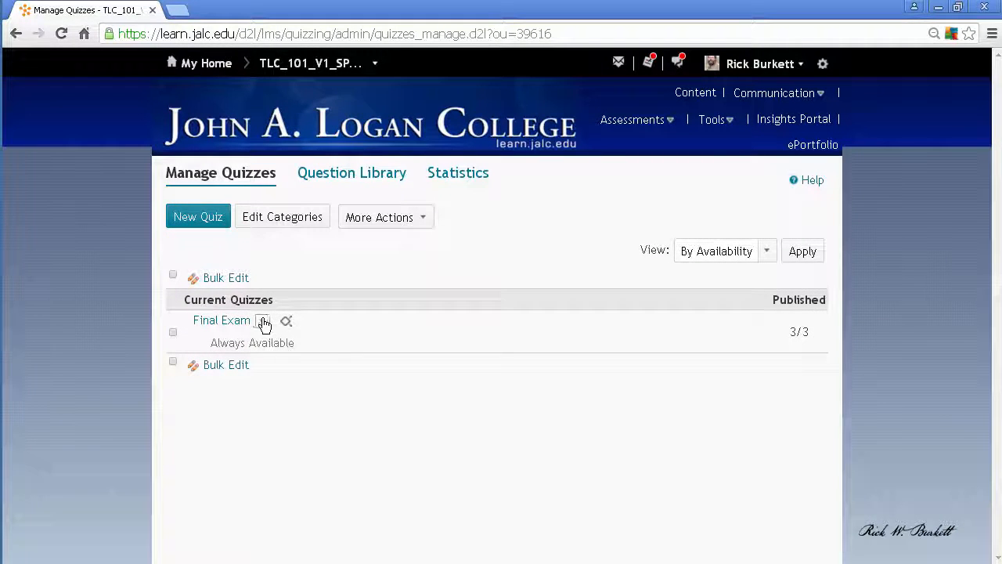
Step: Choose Grade from the Final Exam quiz's actions dropdown
click(263, 321)
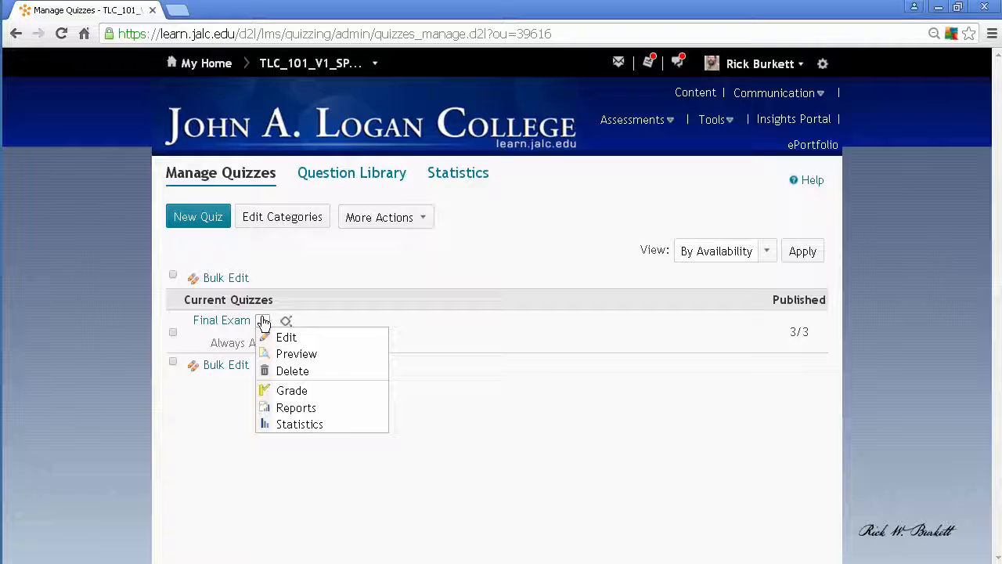
mouse_move(291, 390)
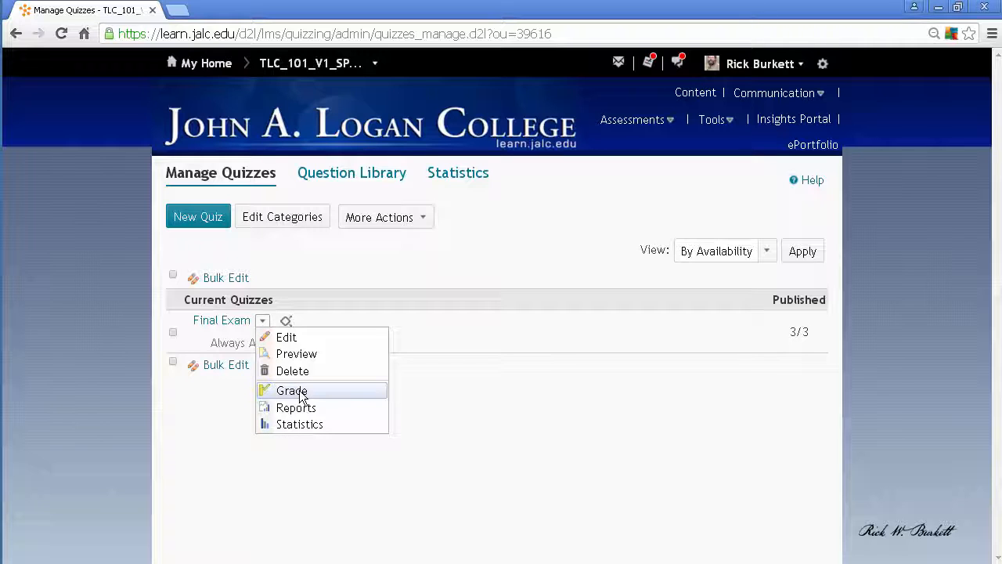
click(291, 390)
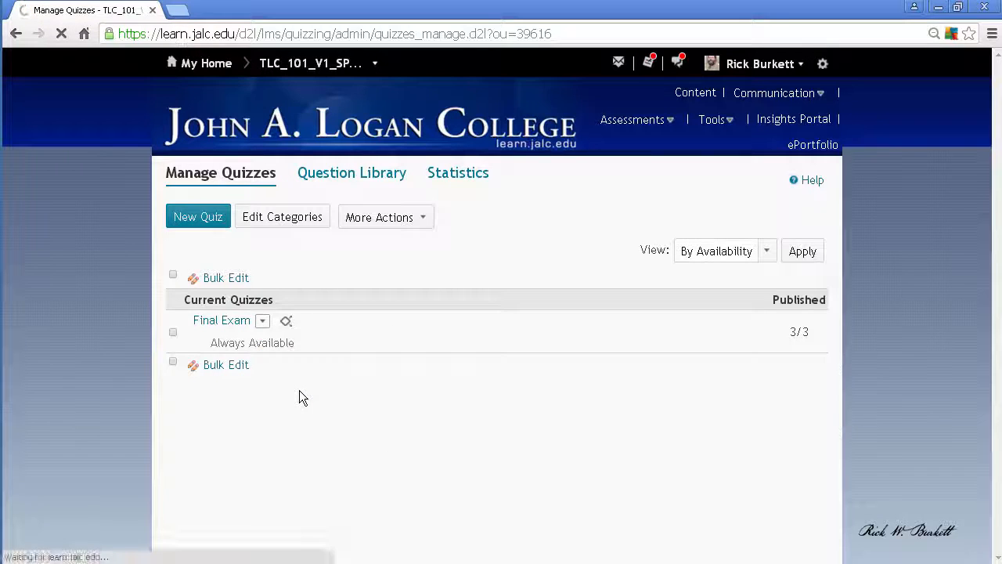
click(286, 321)
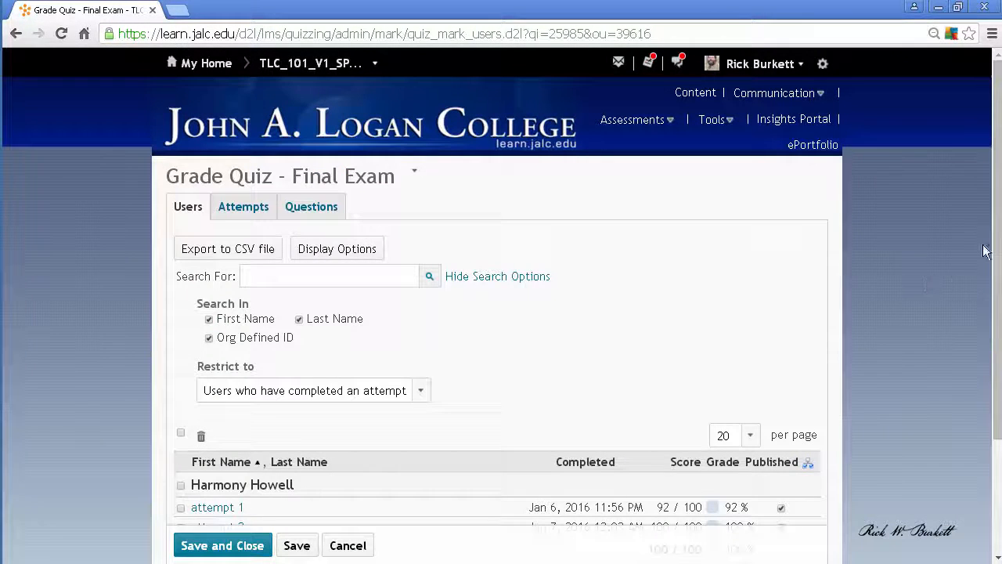
scroll(down, 3)
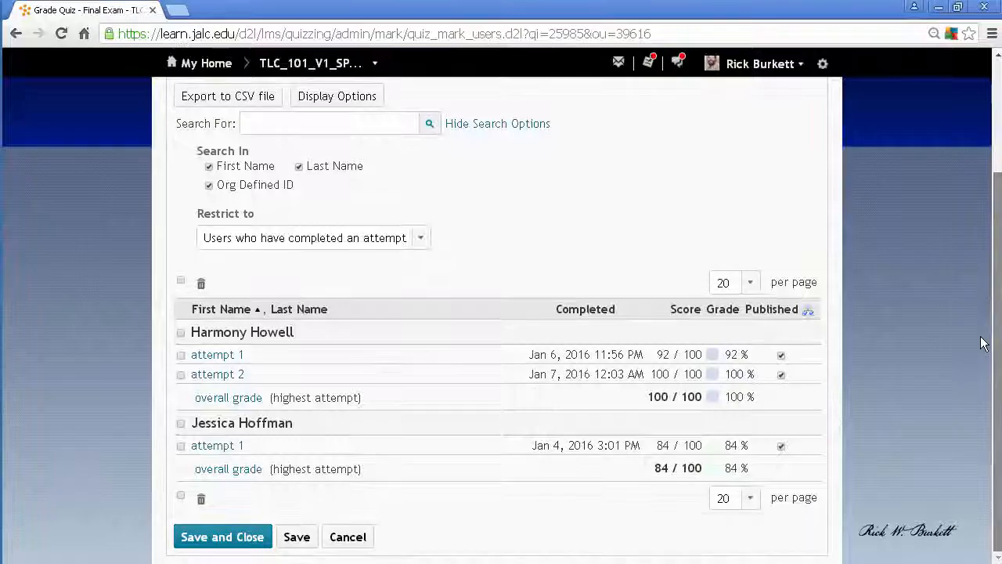
scroll(up, 3)
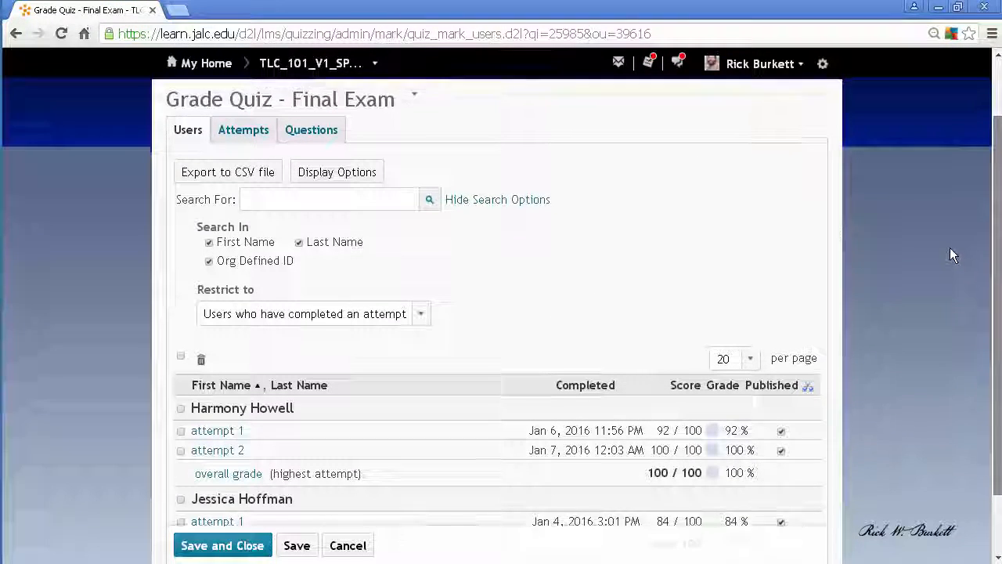
scroll(up, 3)
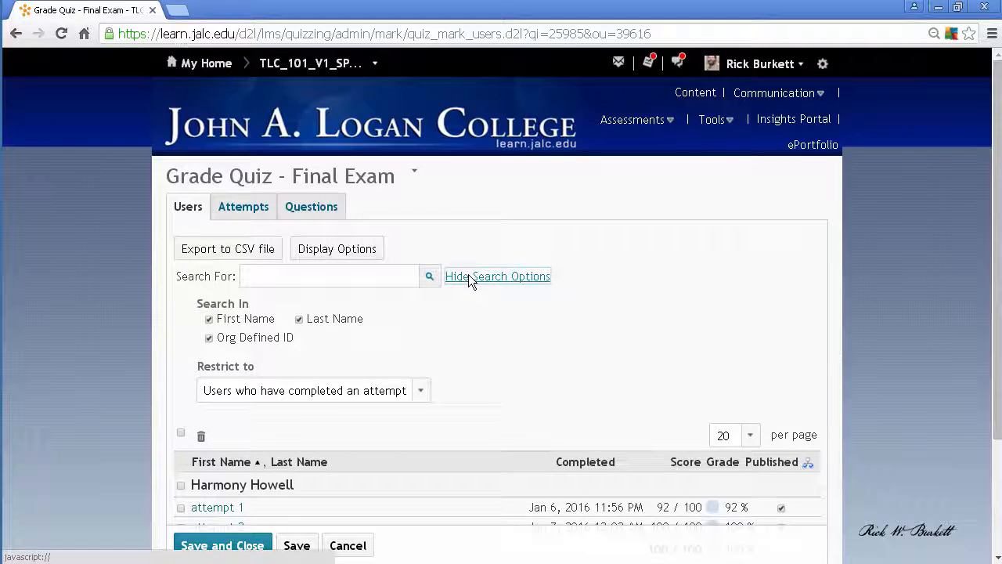
click(498, 276)
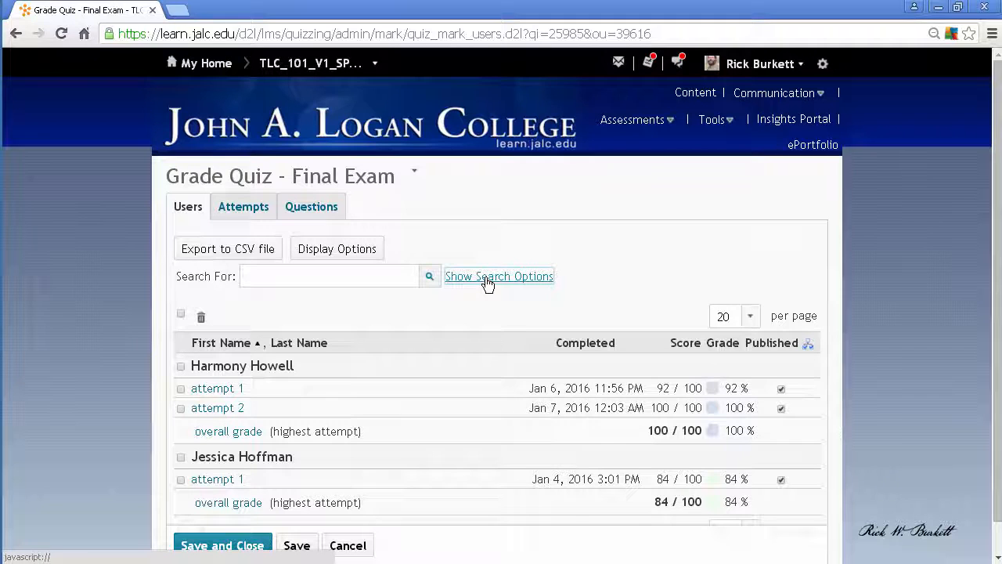
click(498, 275)
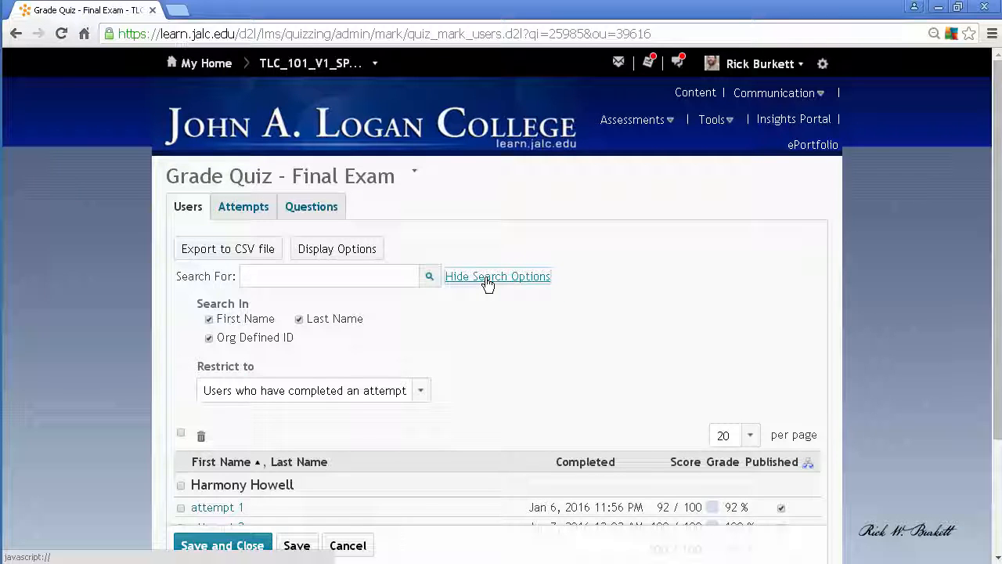
click(498, 275)
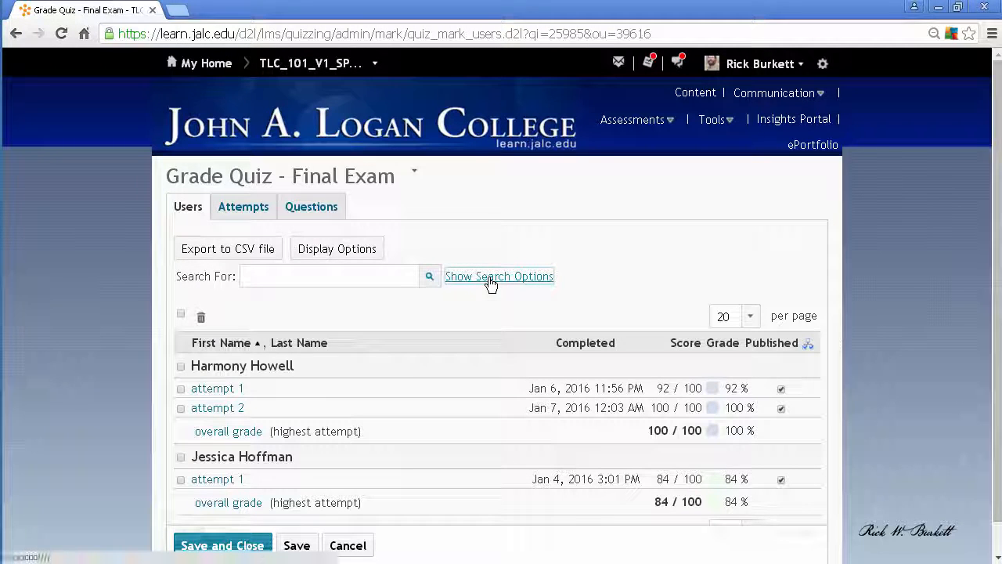
click(498, 276)
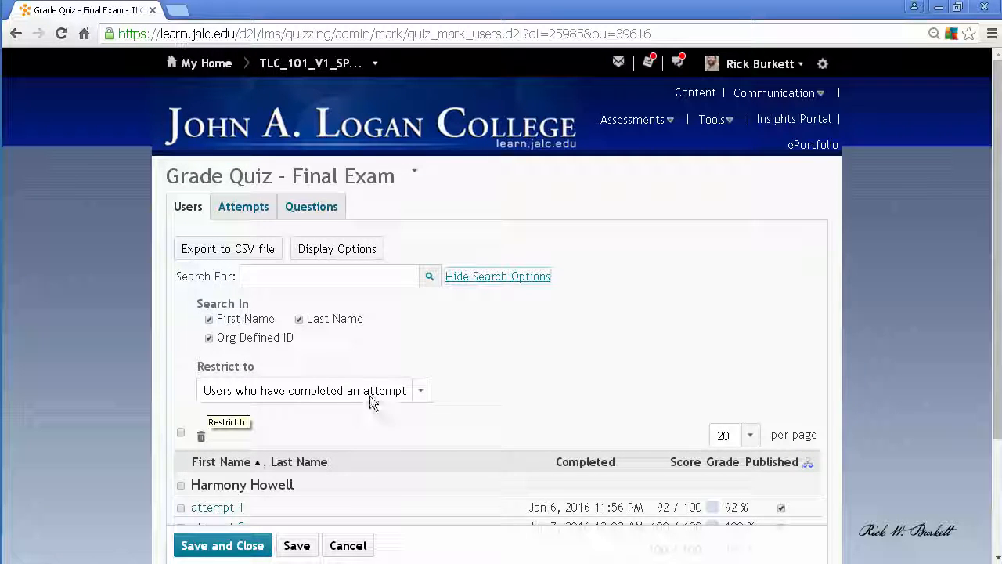
Step: Restrict the grading list to 'Users with attempts in progress' and search
click(420, 390)
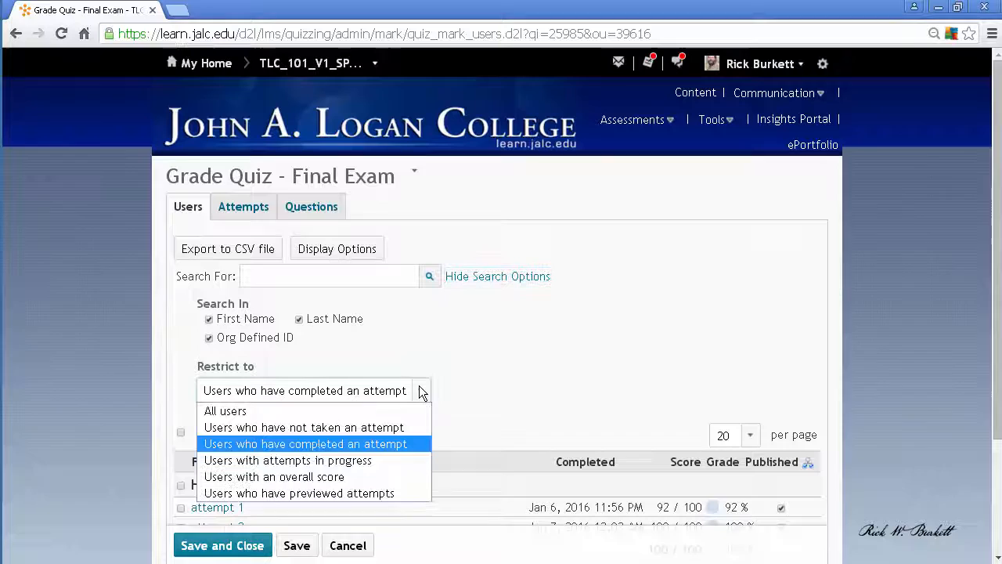
mouse_move(391, 445)
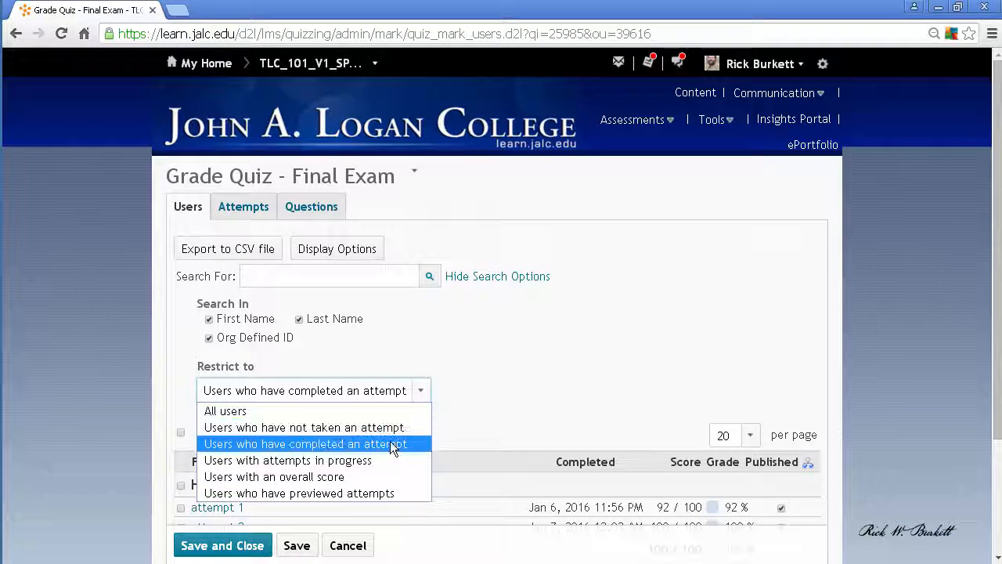
mouse_move(391, 460)
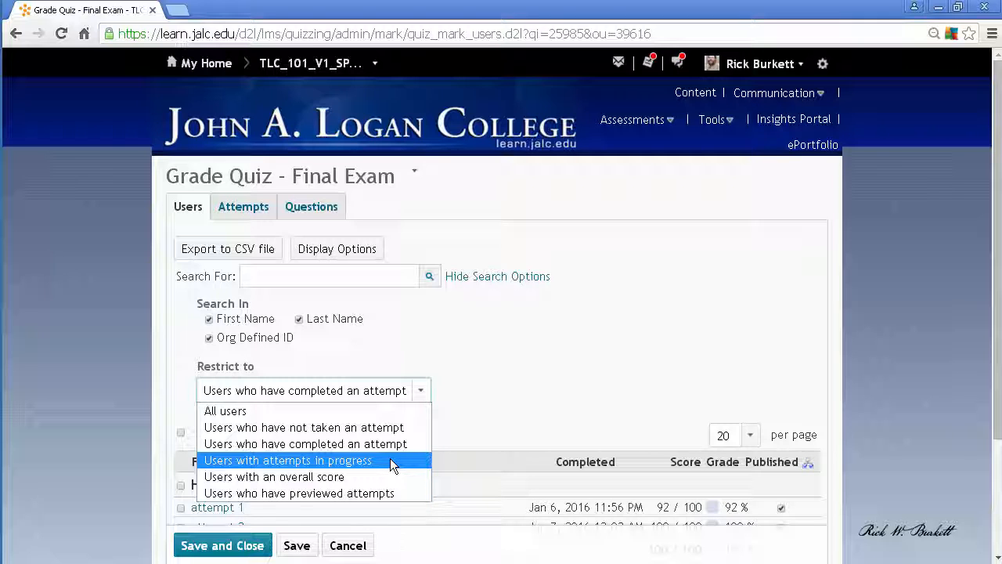
click(288, 460)
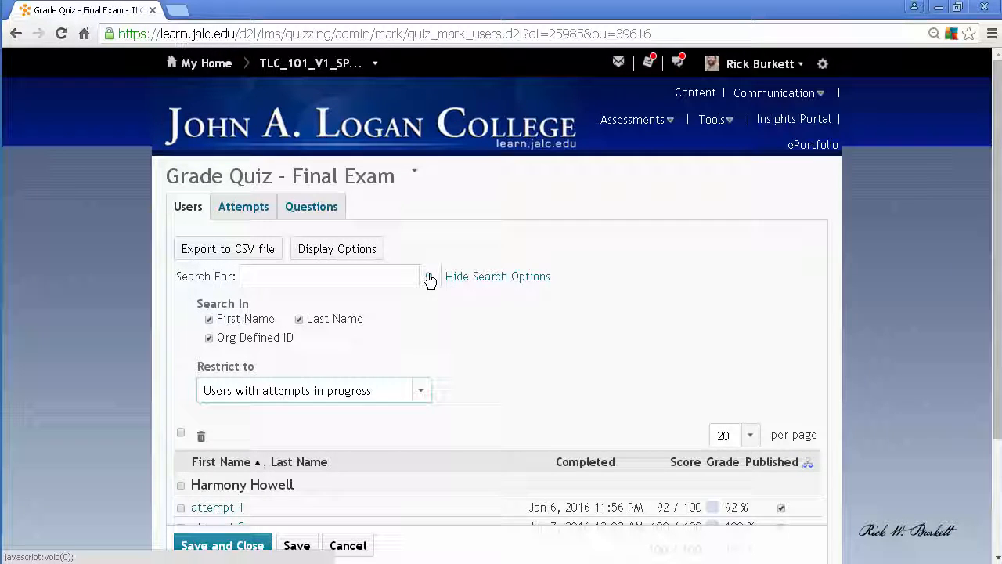
click(429, 276)
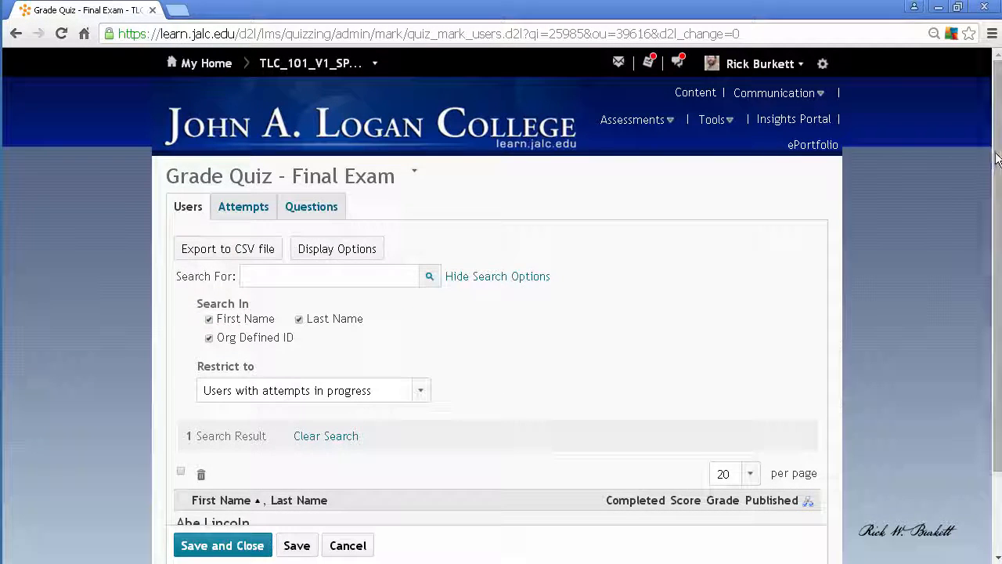
Step: Enter Abe Lincoln's in-progress attempt 1 as that user and confirm with Yes
scroll(down, 3)
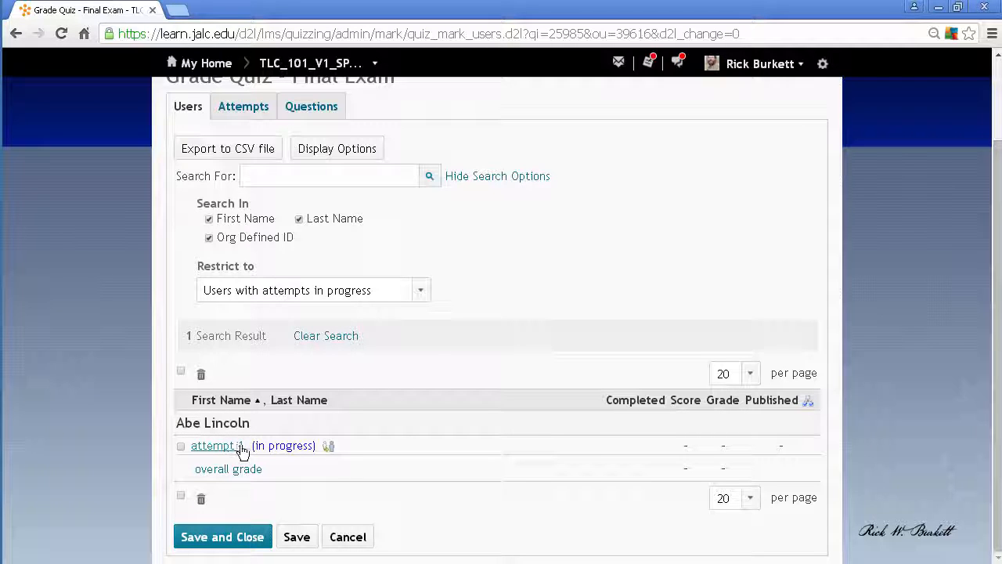
mouse_move(329, 445)
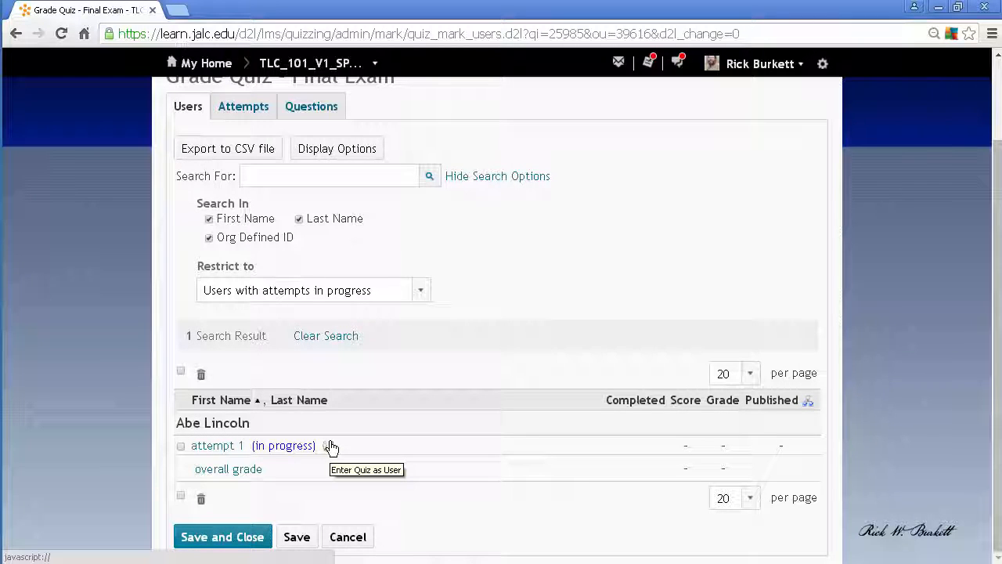
mouse_move(338, 440)
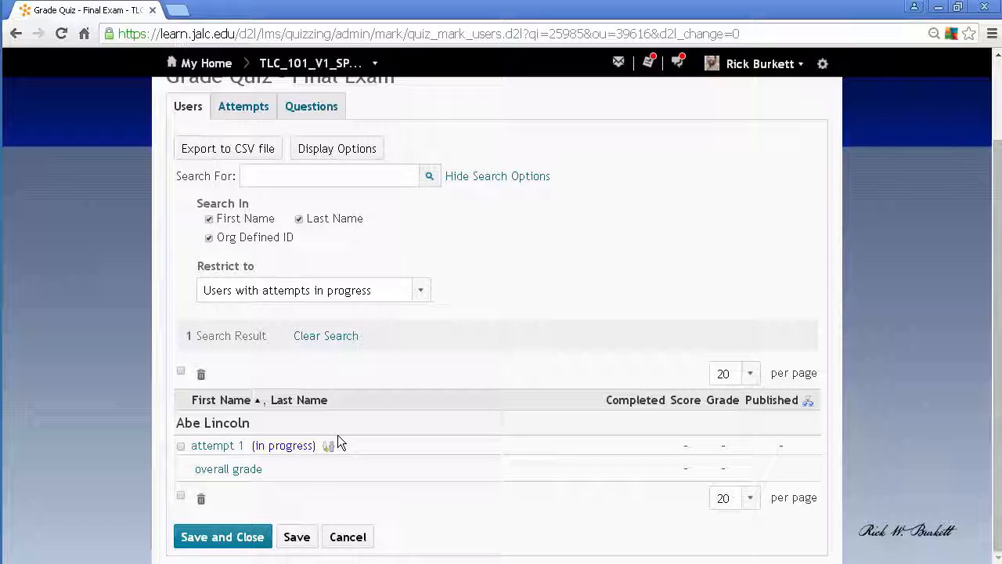
mouse_move(341, 448)
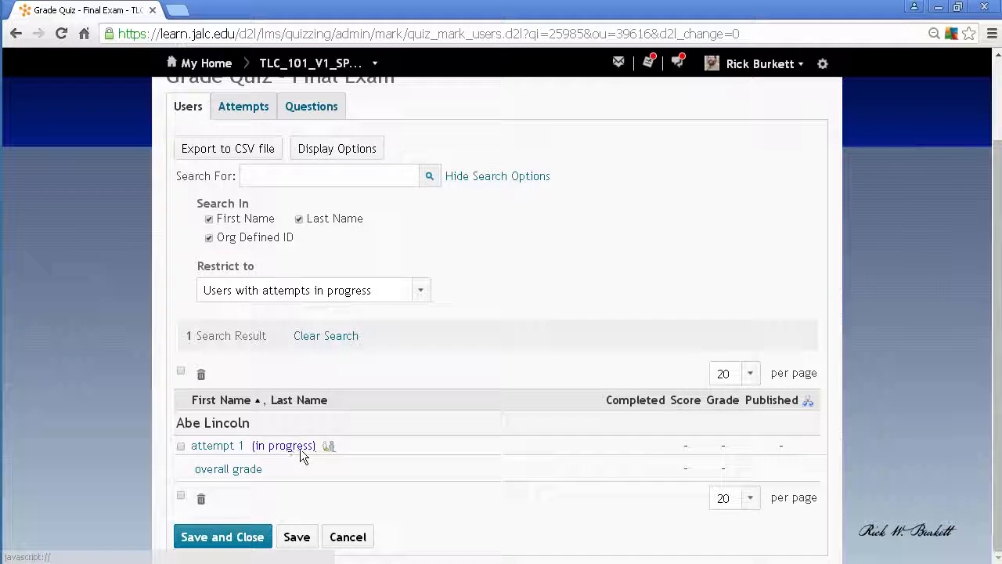
mouse_move(264, 453)
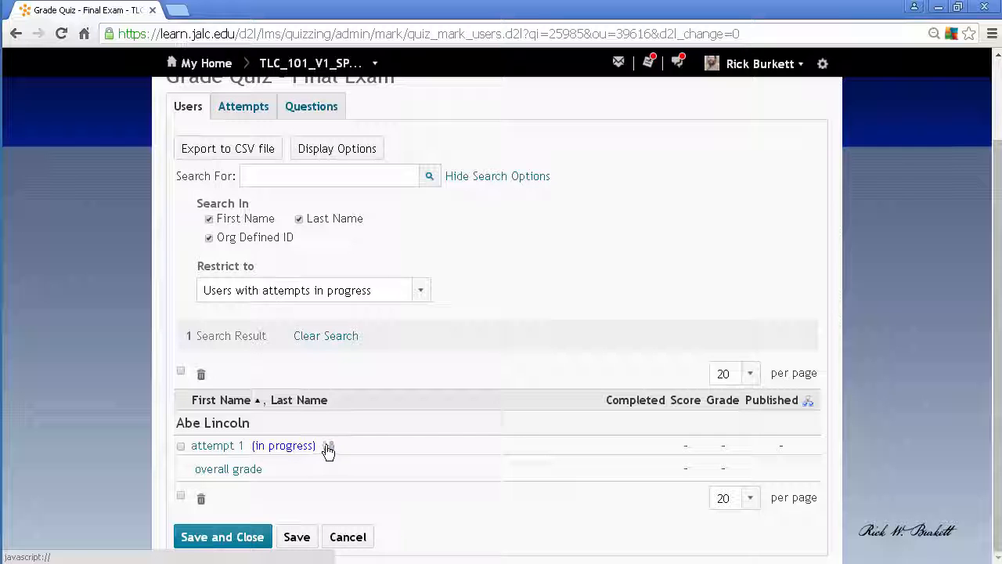
mouse_move(329, 445)
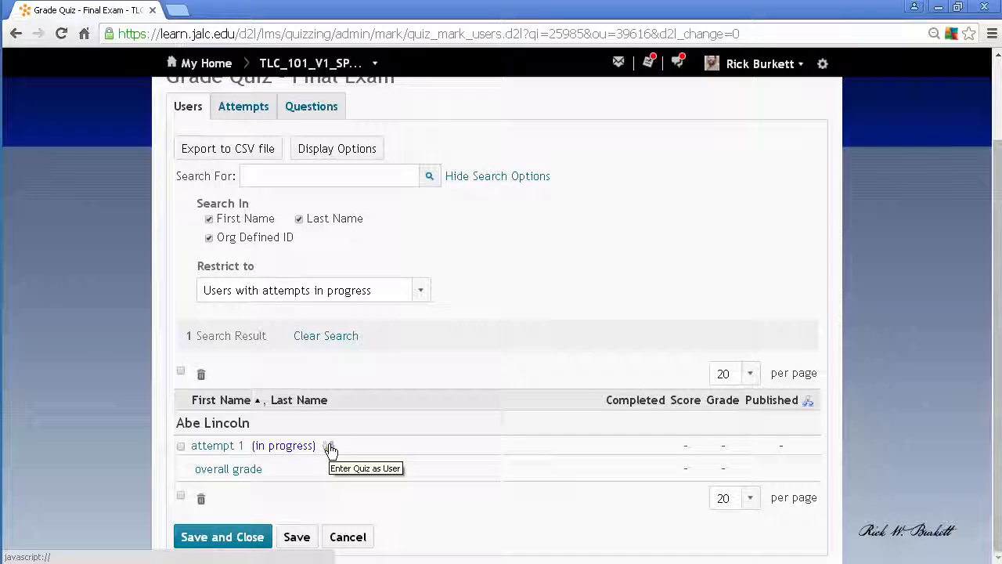
click(329, 445)
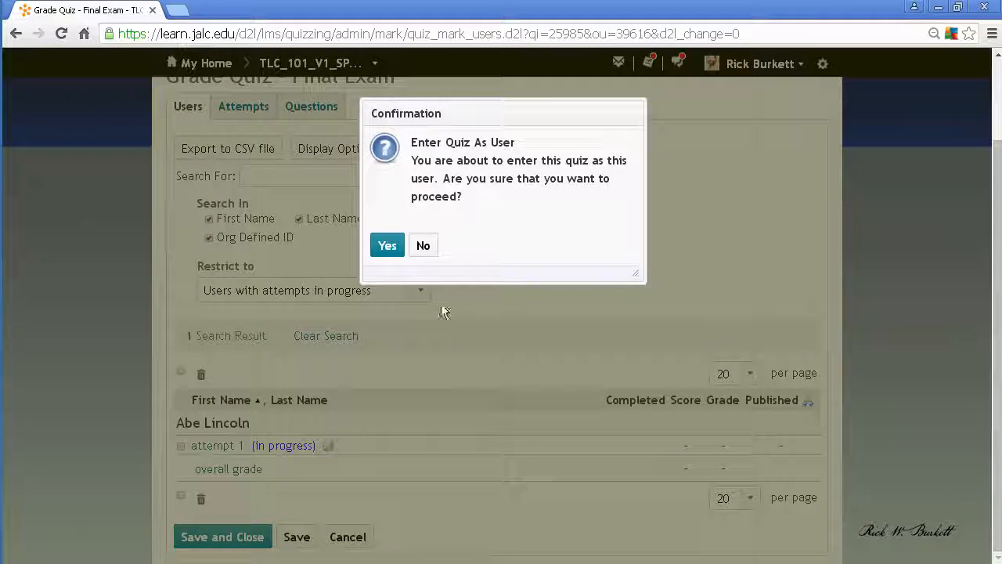
mouse_move(460, 234)
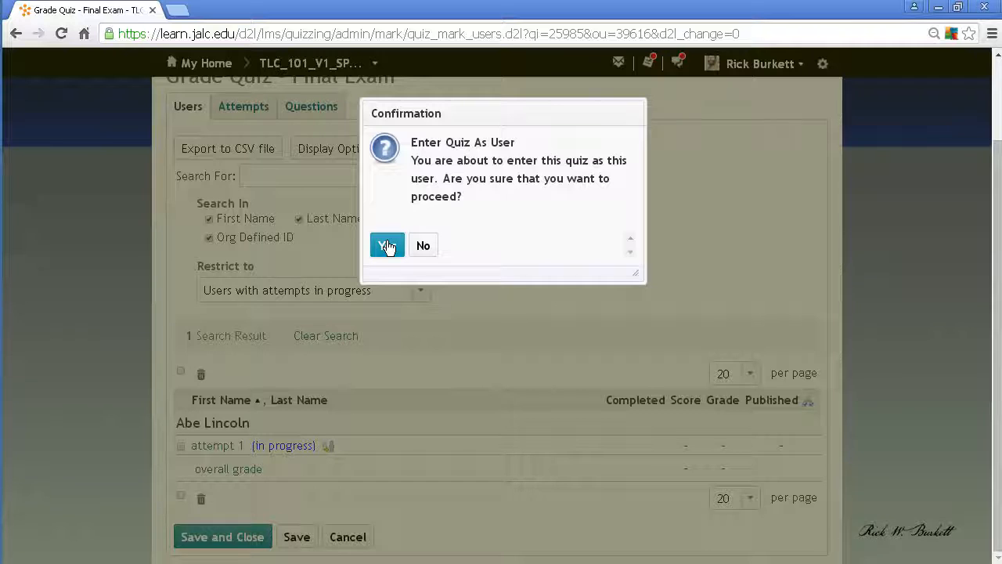
click(387, 244)
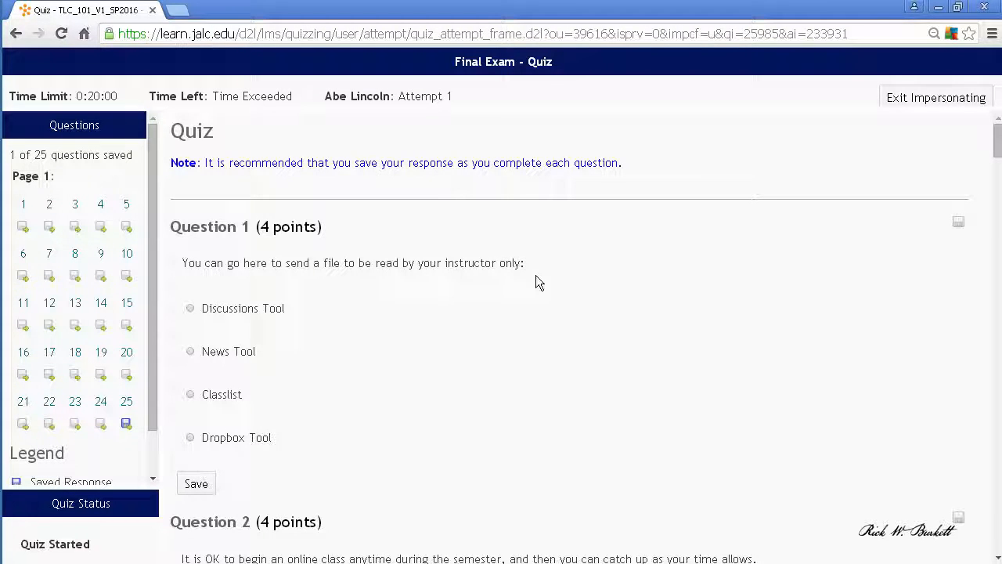
Step: Submit Abe Lincoln's quiz and confirm with 'Yes, submit quiz'
scroll(down, 3)
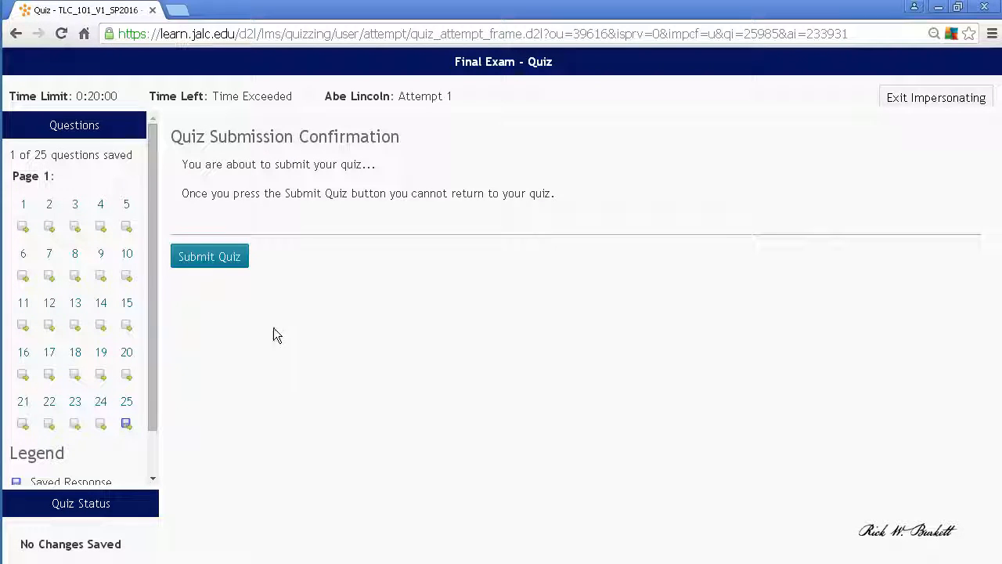
click(209, 257)
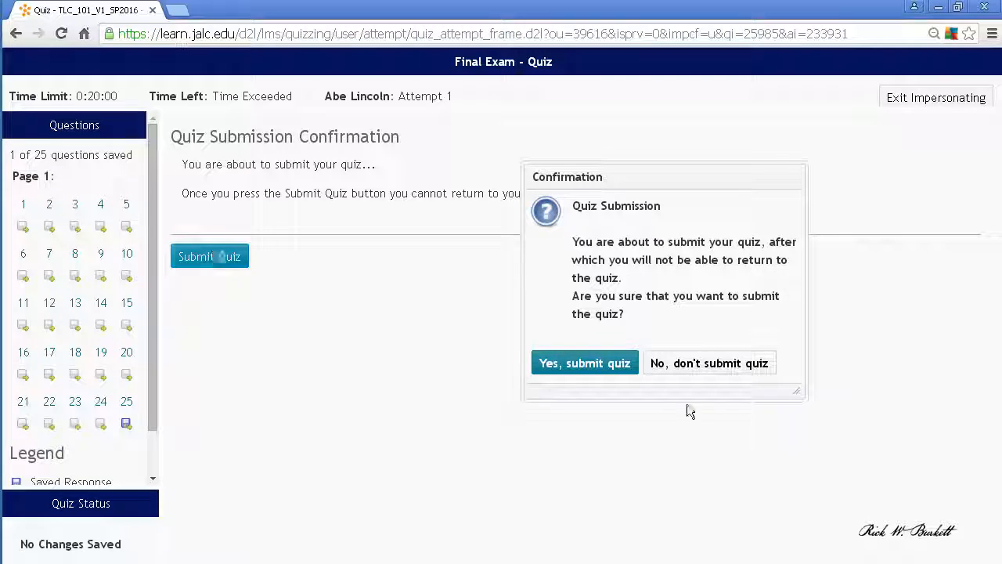
click(584, 363)
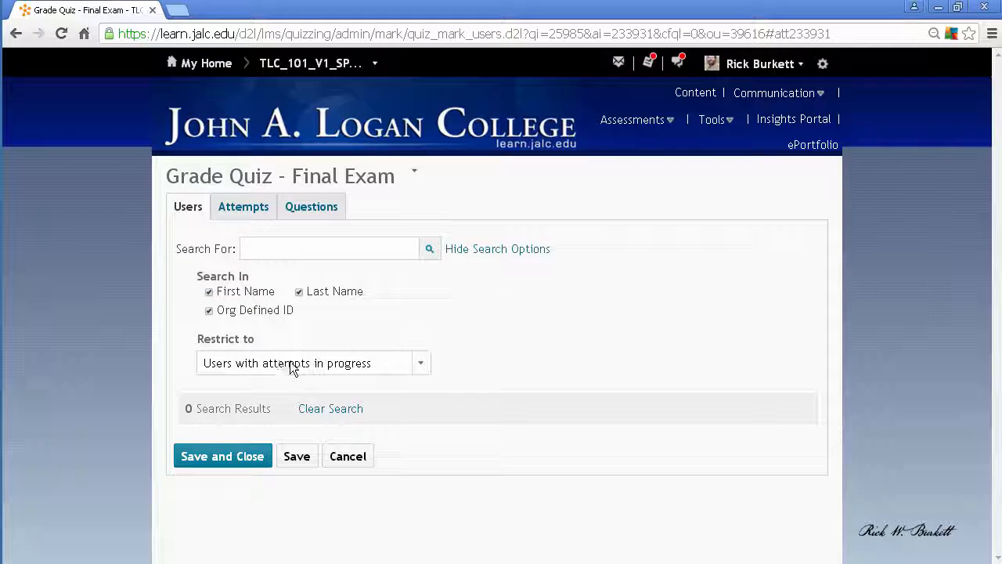
mouse_move(319, 438)
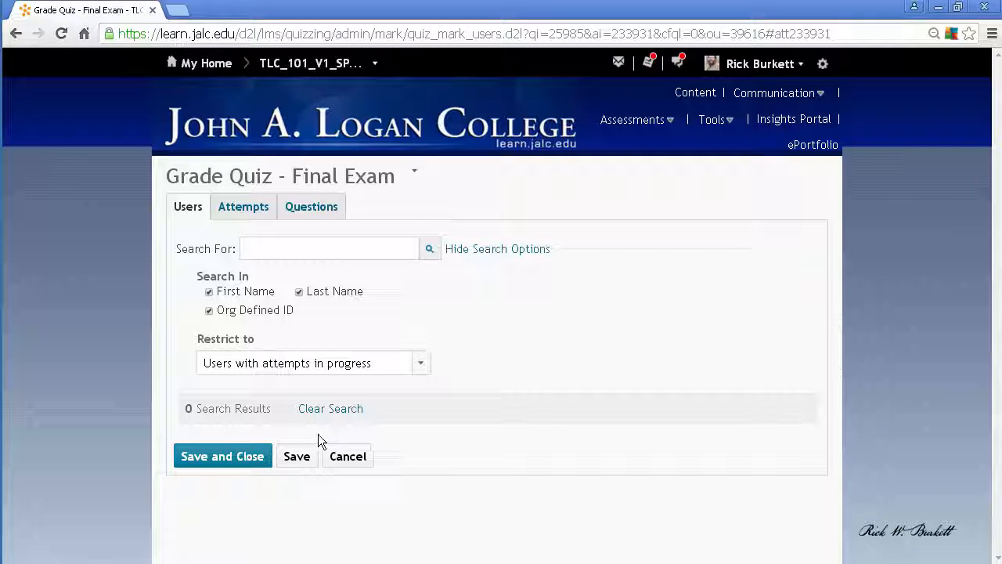
mouse_move(273, 238)
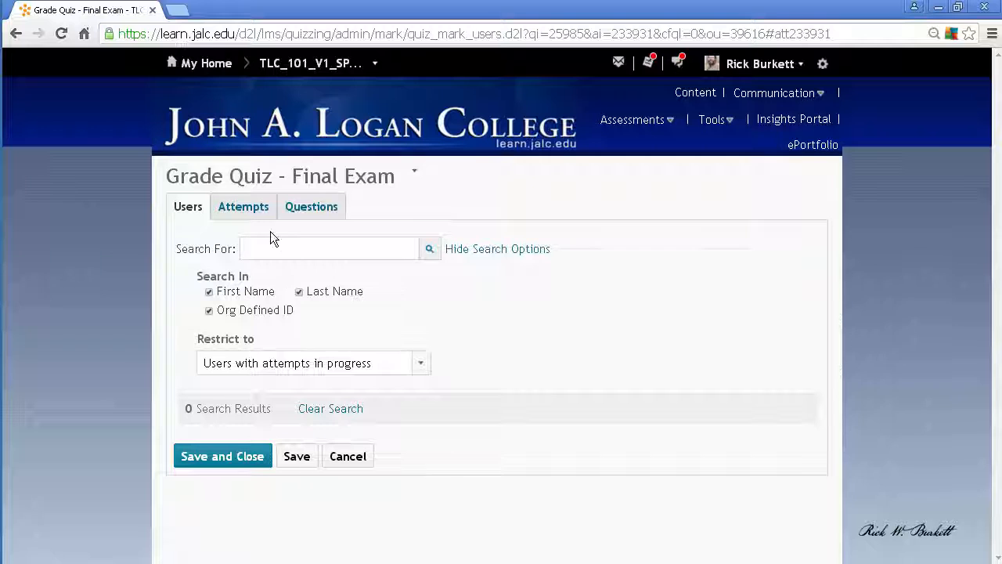
Step: Restrict the grading list to 'All users' and search, listing all 13 users' attempts
click(420, 363)
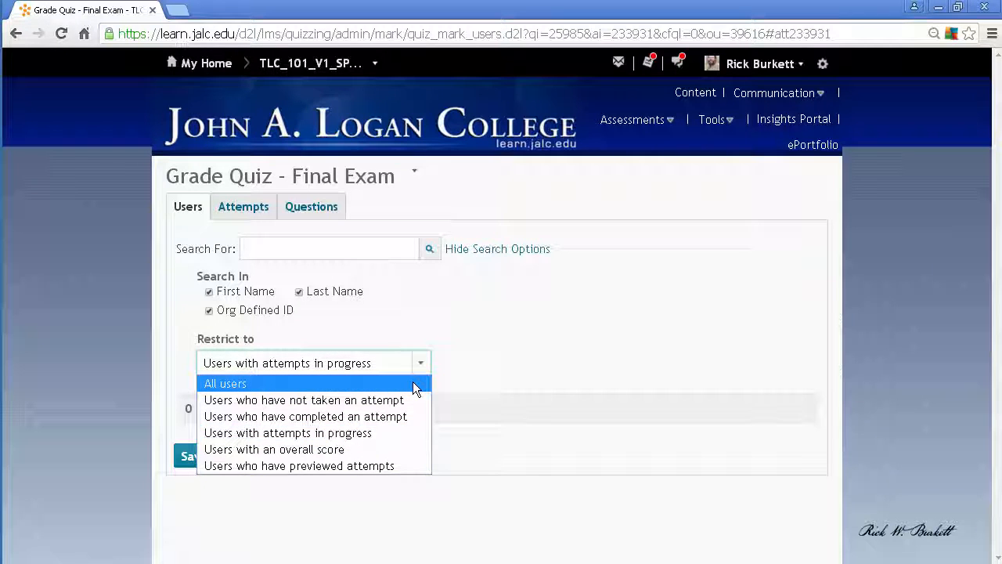
mouse_move(400, 401)
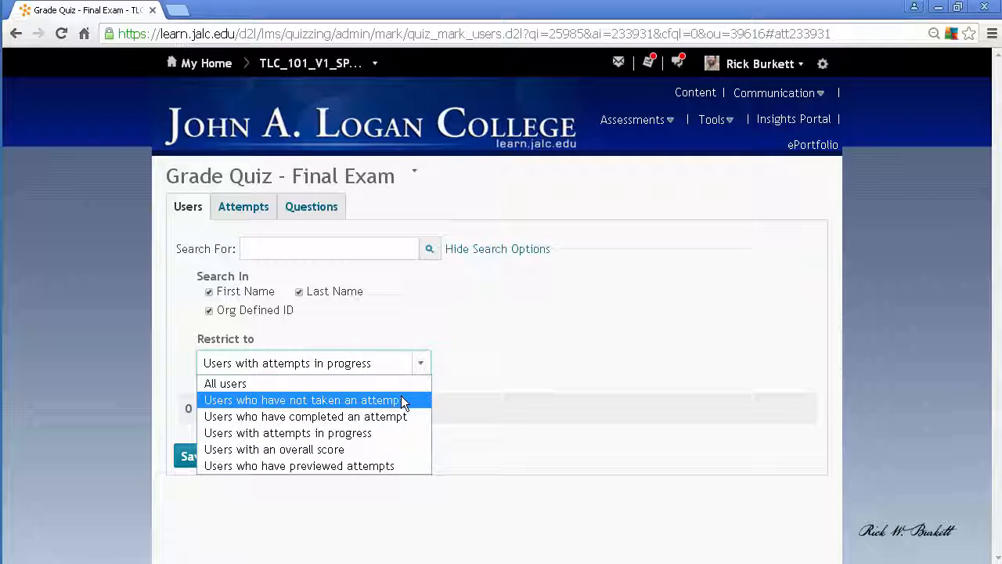
click(304, 417)
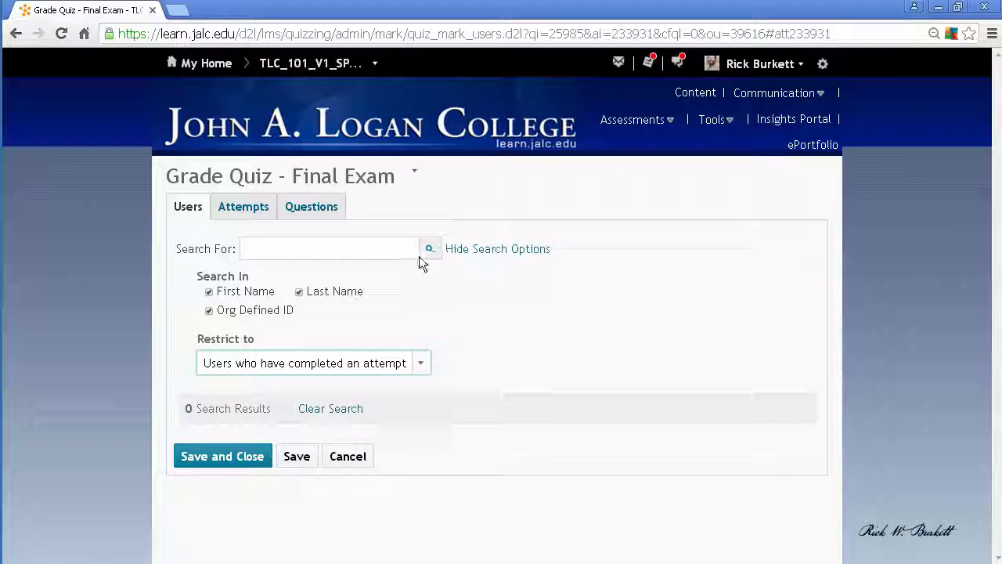
click(422, 363)
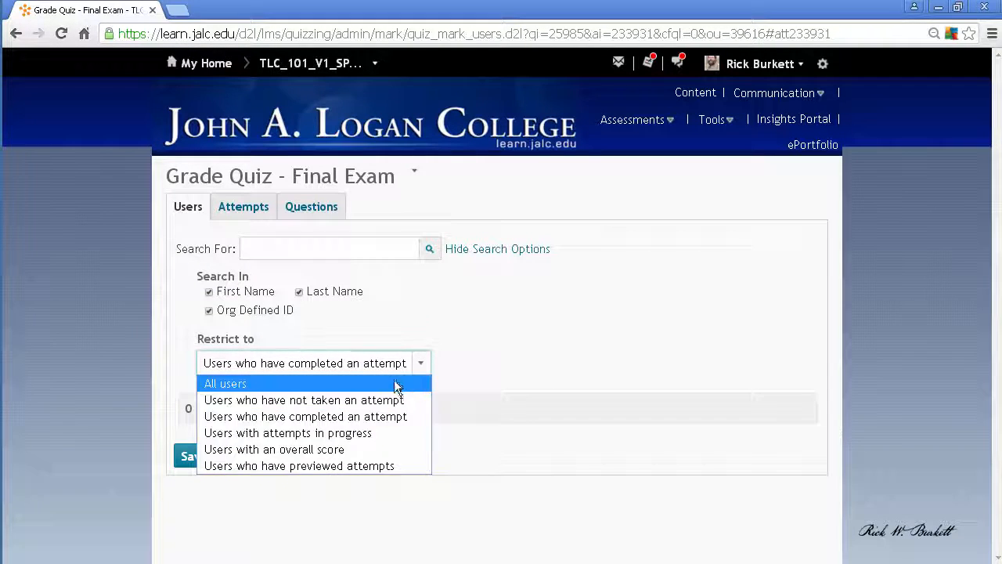
click(225, 382)
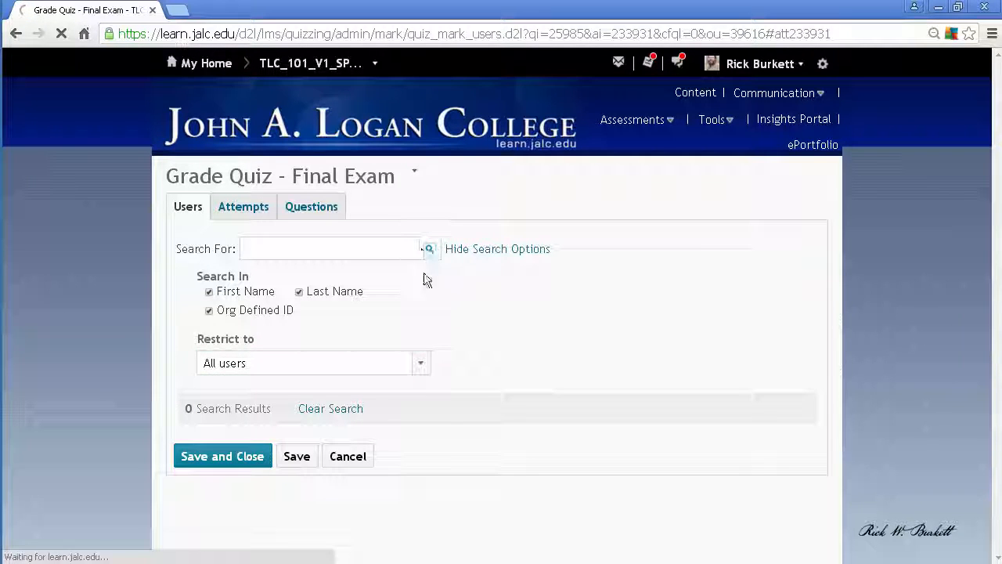
click(429, 247)
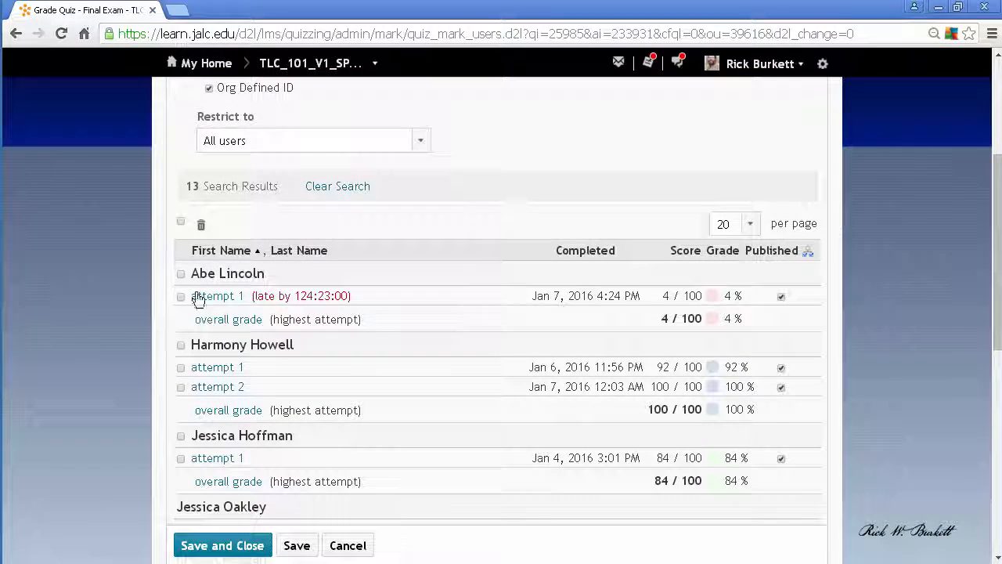
mouse_move(317, 306)
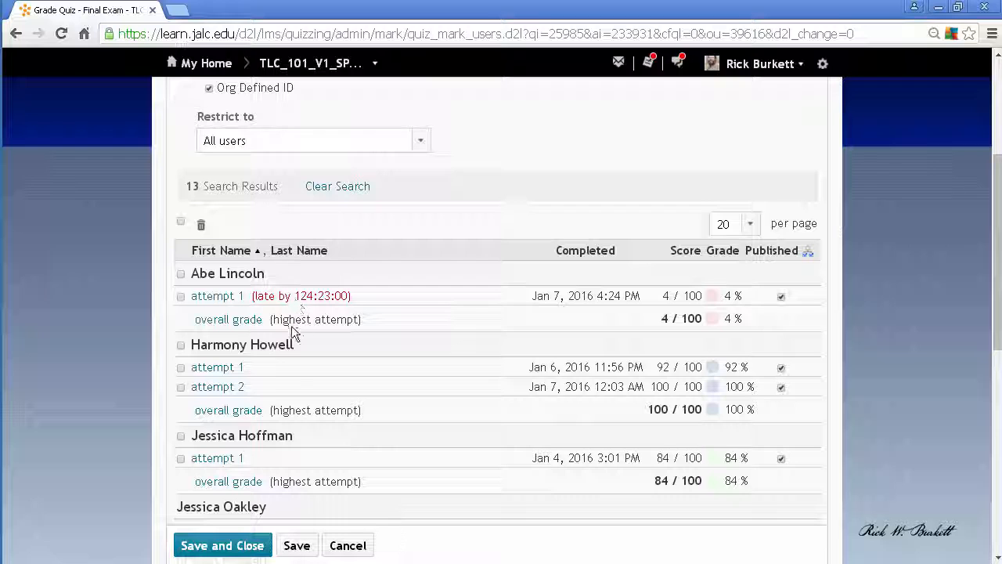
mouse_move(237, 523)
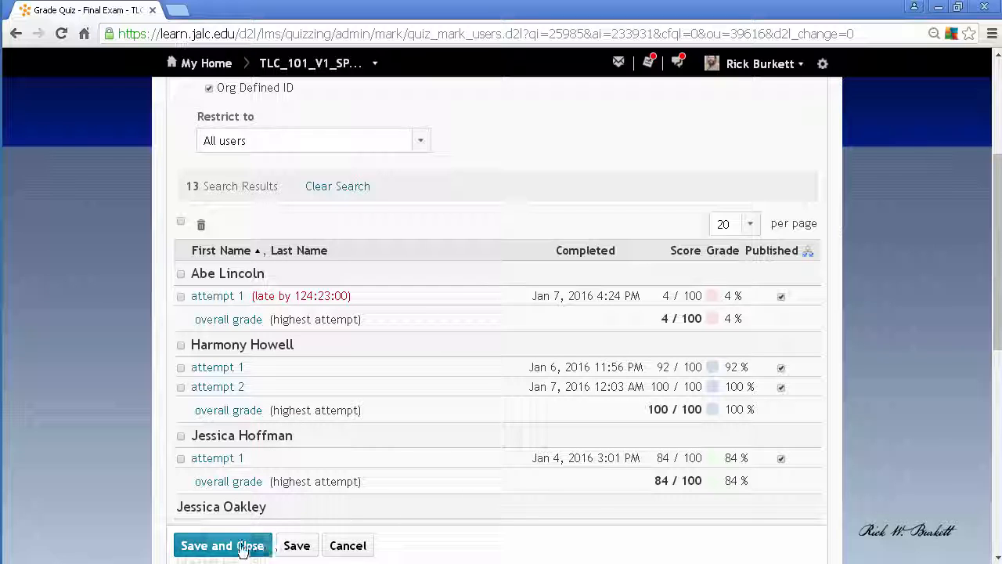
Step: Save and Close the Grade Quiz page, returning to Manage Quizzes
click(222, 545)
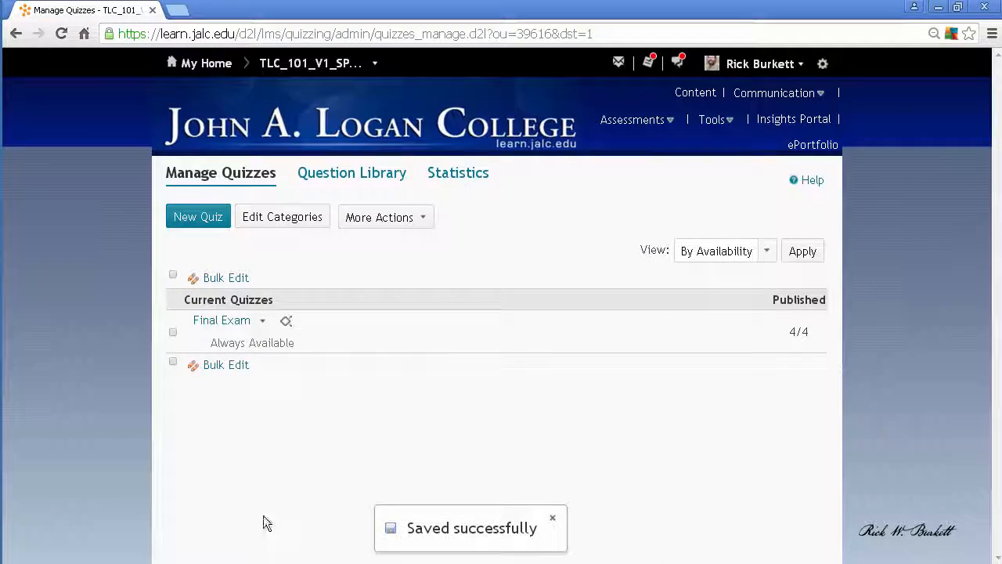
mouse_move(326, 368)
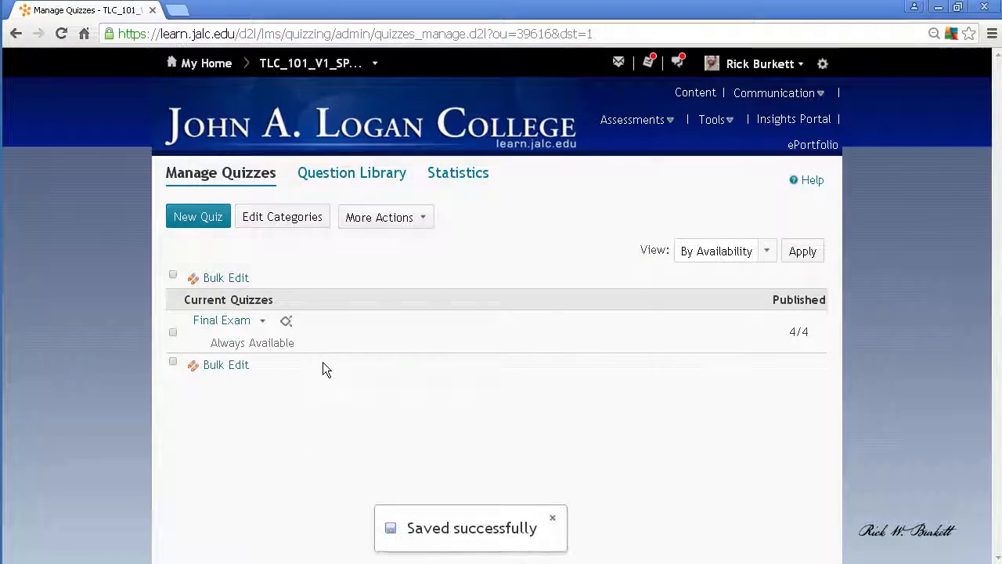